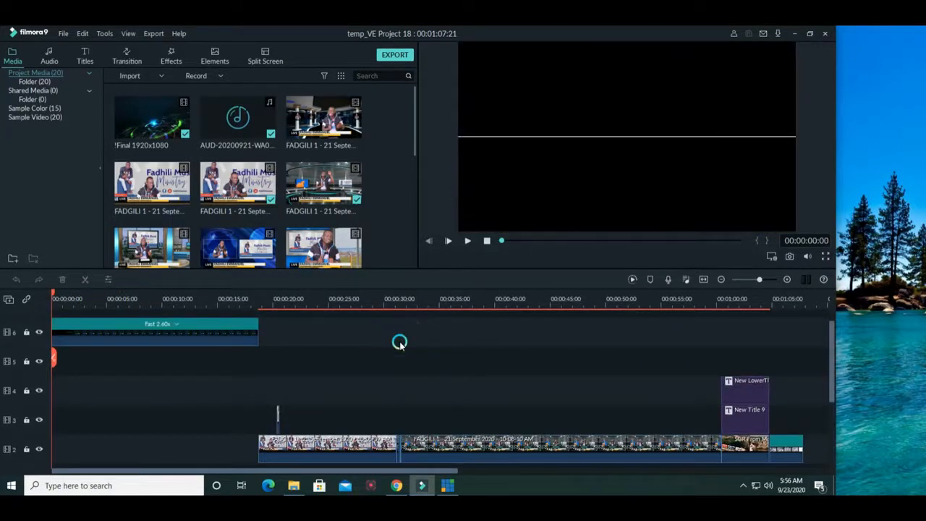
- Play the Filmora project from where the song clips begin, showing the MWAMINIFU lower third
{"action": "scroll", "scroll_direction": "down", "scroll_amount": 3}
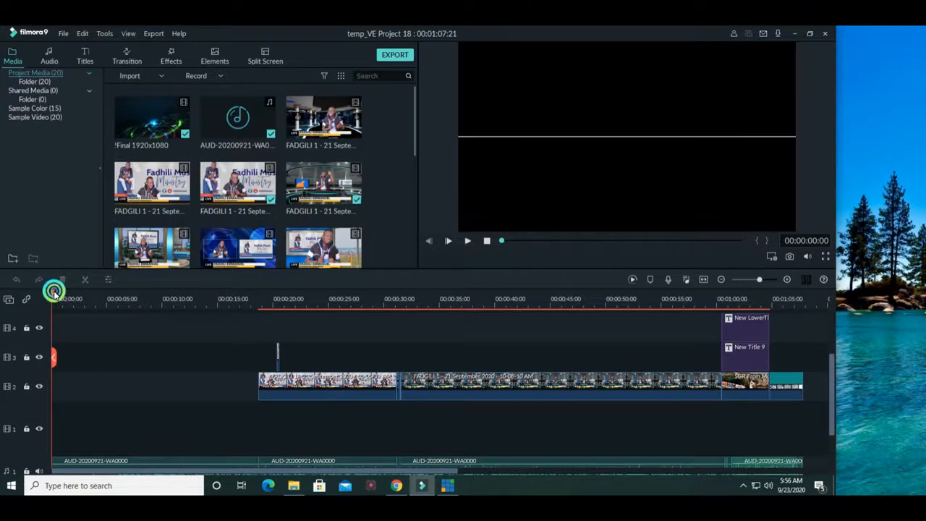
{"action": "left_click", "coordinate": [467, 241]}
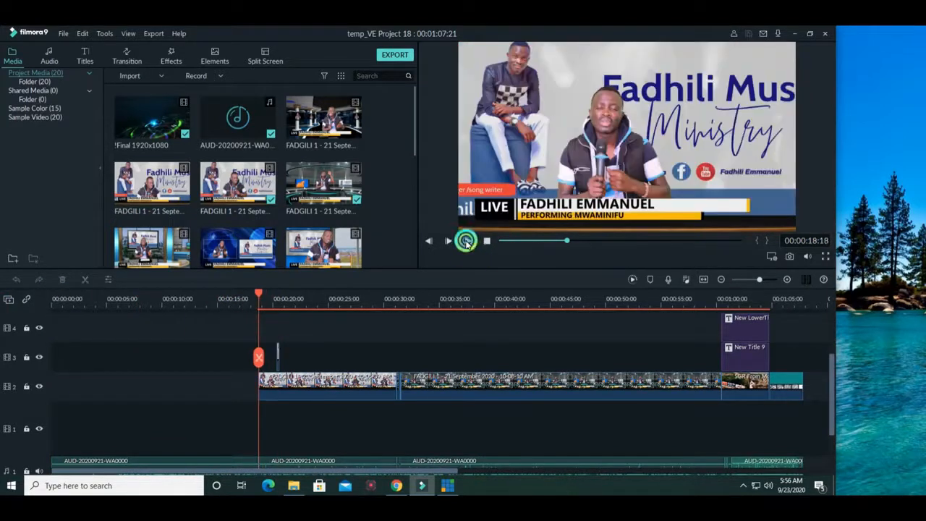
{"action": "left_click", "coordinate": [467, 240]}
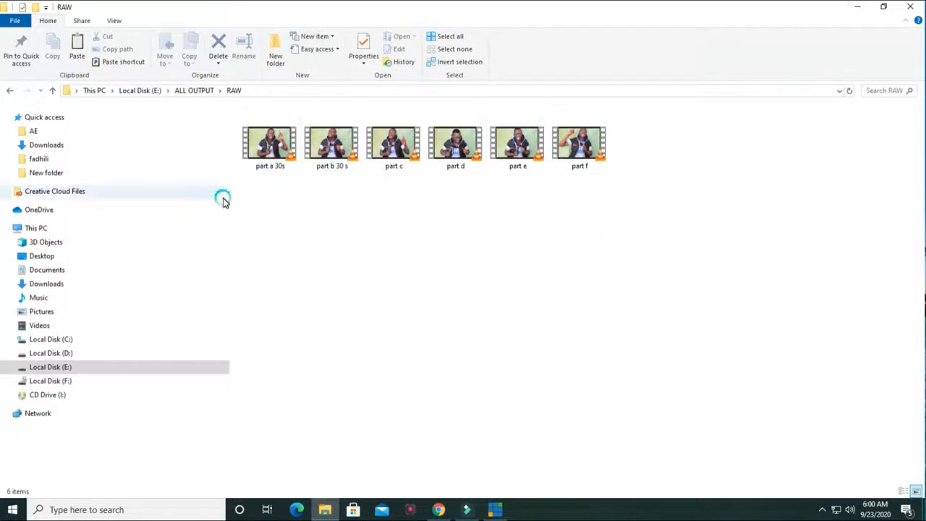
{"action": "mouse_move", "coordinate": [273, 145]}
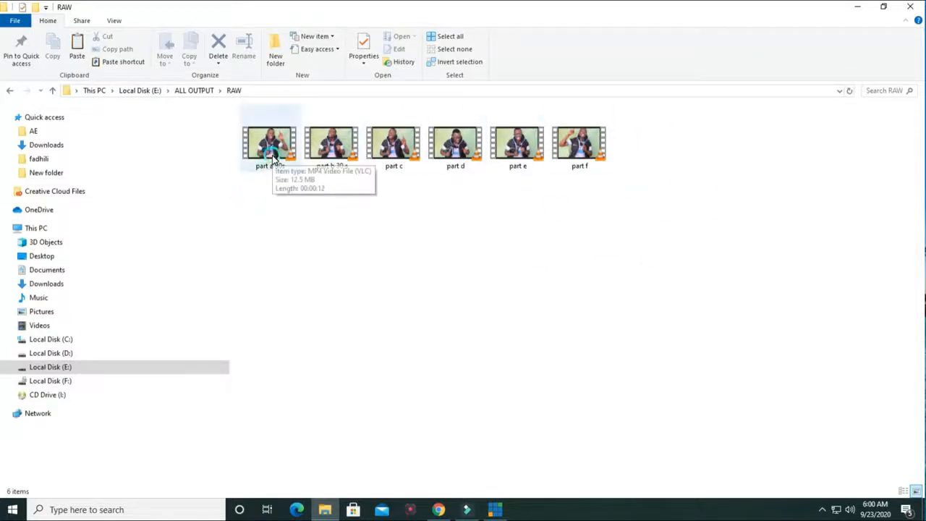
- Select the part a 30s green-screen clip in the E:\ALL OUTPUT\RAW folder
{"action": "left_click", "coordinate": [269, 142]}
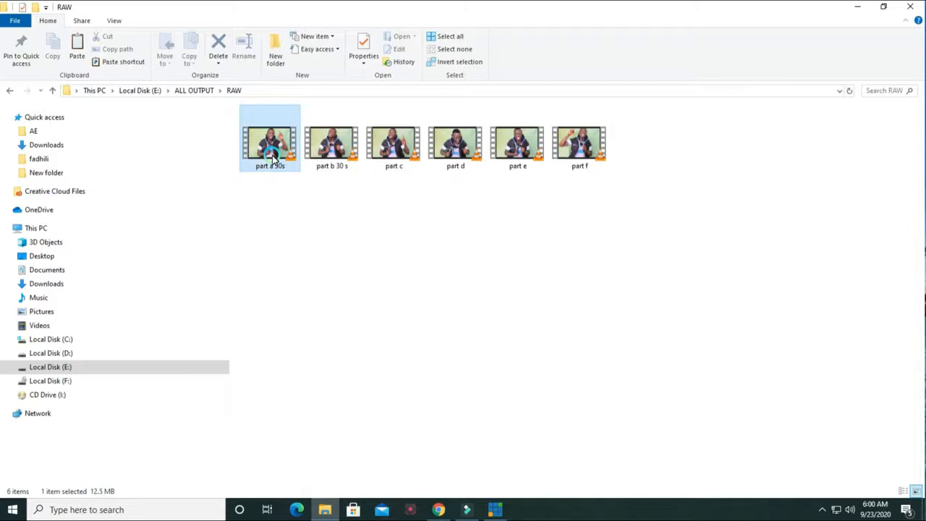
{"action": "left_click", "coordinate": [331, 145]}
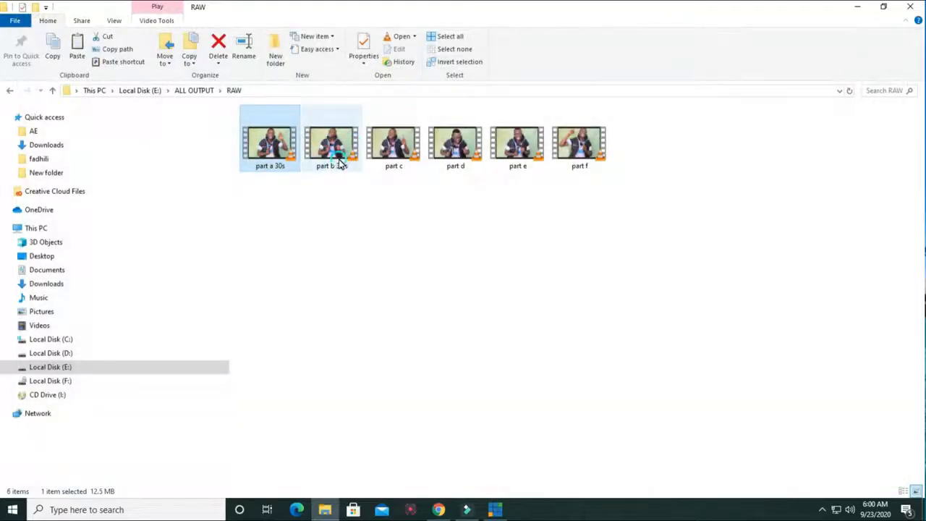
{"action": "left_click", "coordinate": [269, 141]}
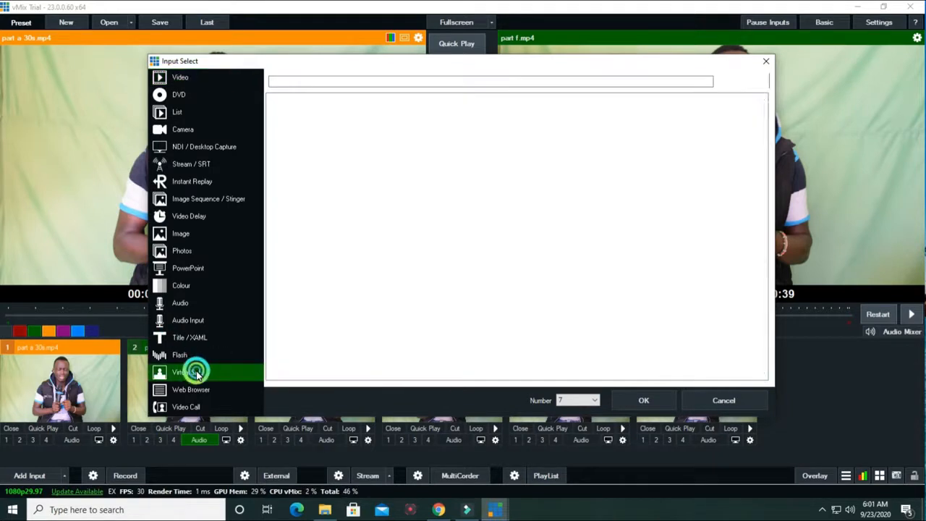
- Choose the virtualstudiosets.com_3B-MID template from the Virtual Set input list
{"action": "left_click", "coordinate": [185, 370]}
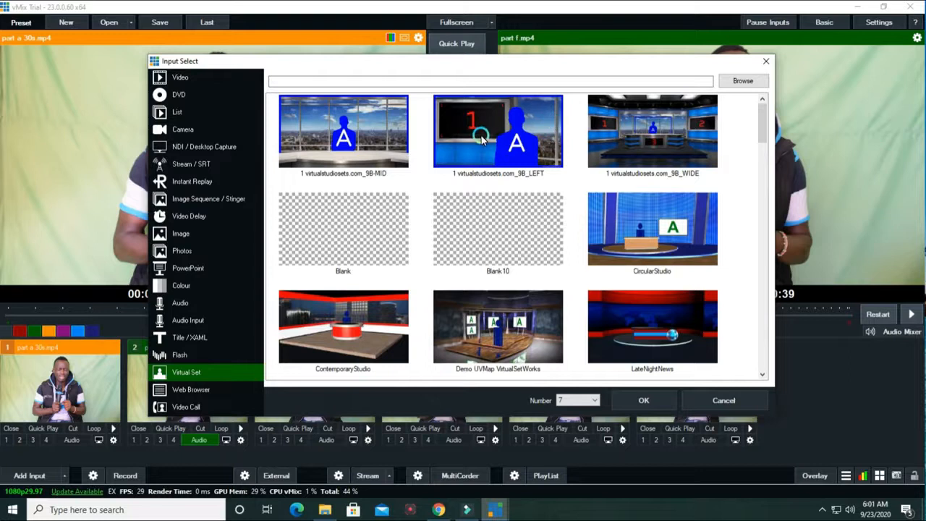
{"action": "mouse_move", "coordinate": [396, 139]}
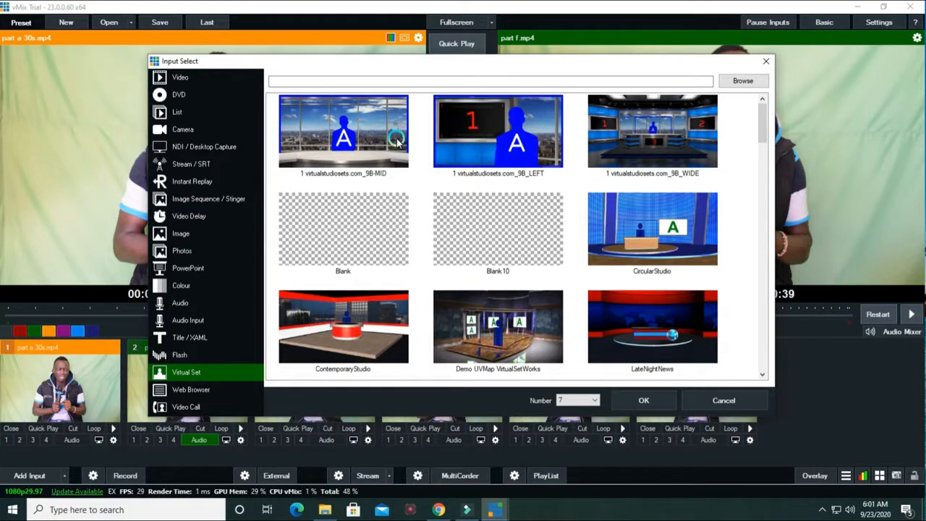
{"action": "left_click", "coordinate": [343, 131]}
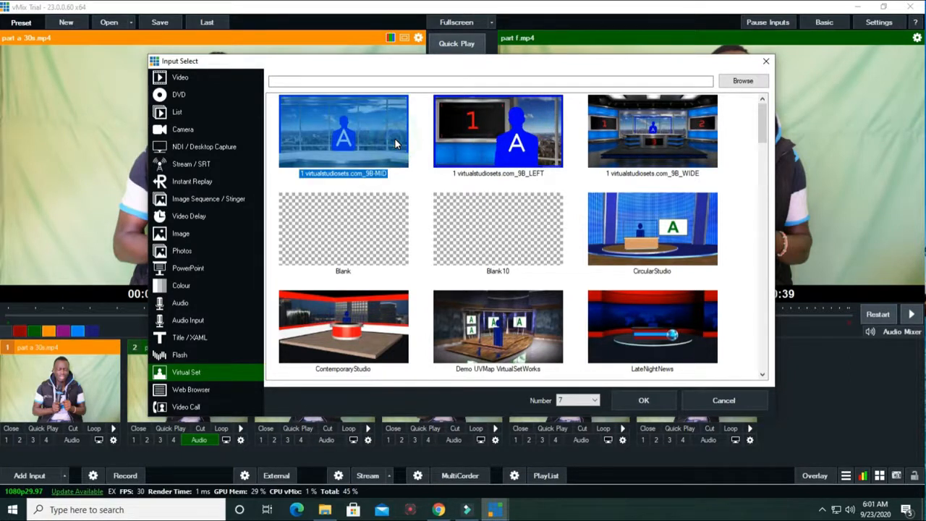
- Add the 3B-MID set as an input and assign the church flyer to Layer 1: Skyline
{"action": "left_click", "coordinate": [642, 400]}
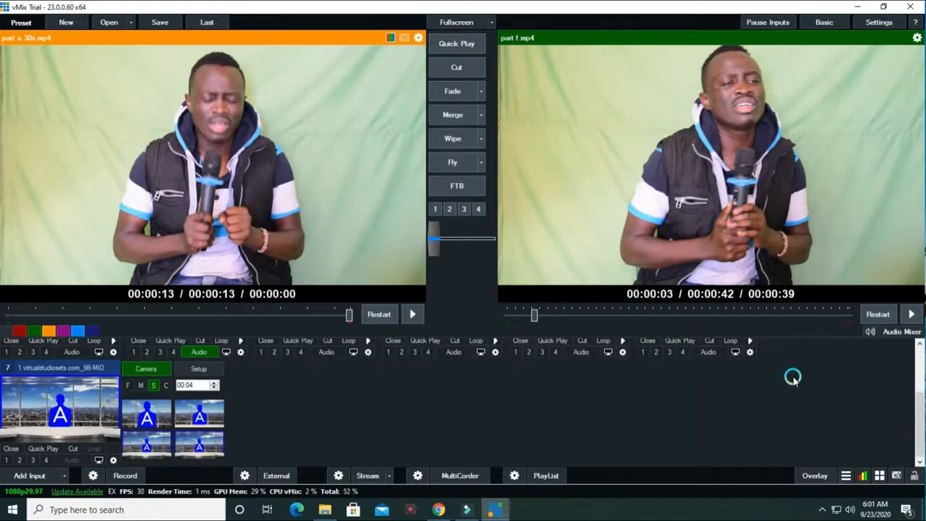
{"action": "left_click", "coordinate": [198, 369]}
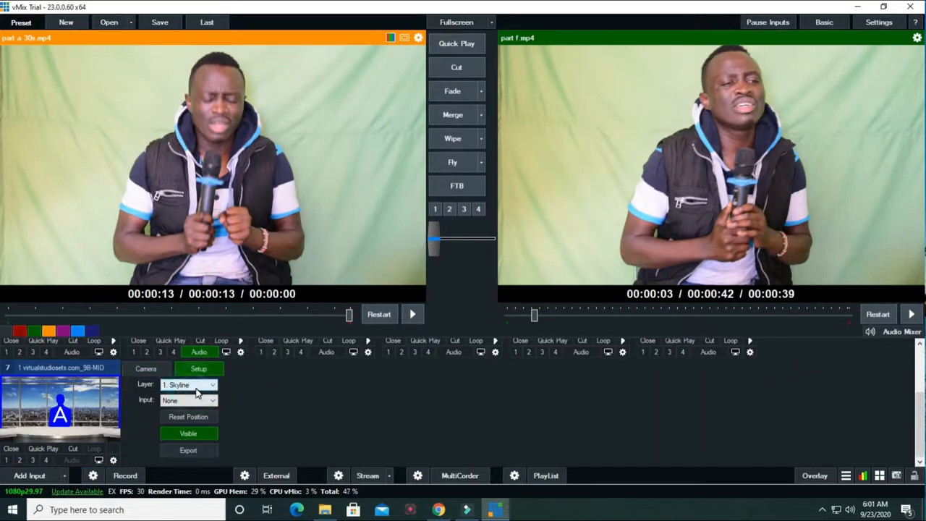
{"action": "left_click", "coordinate": [200, 385]}
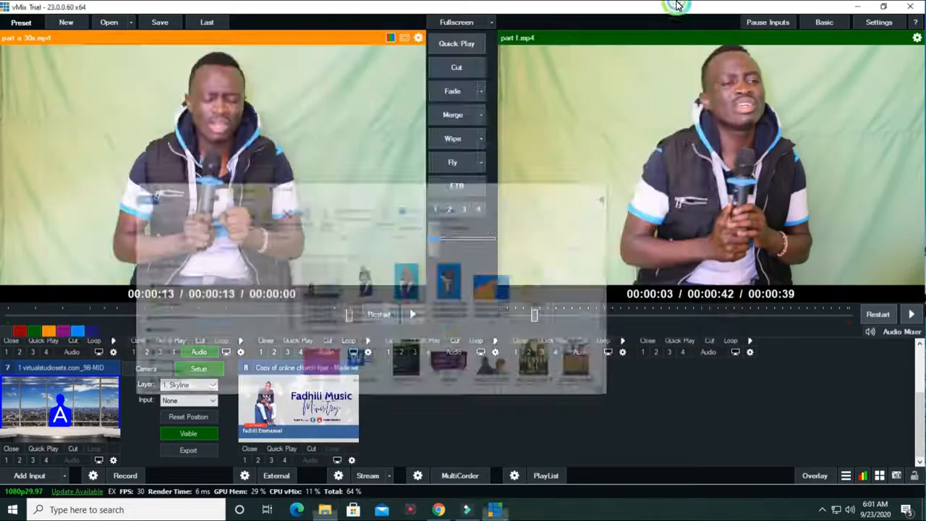
{"action": "left_click", "coordinate": [188, 400]}
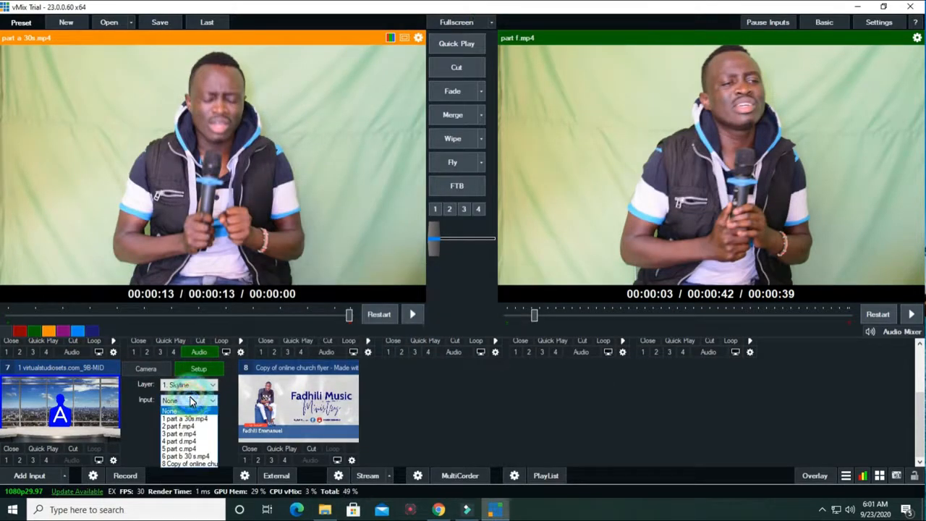
{"action": "left_click", "coordinate": [187, 464]}
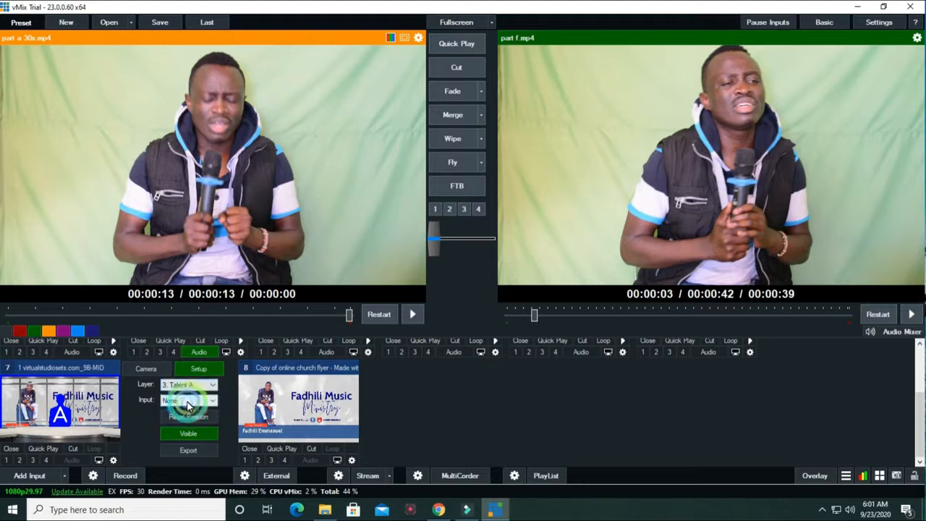
{"action": "left_click", "coordinate": [187, 399]}
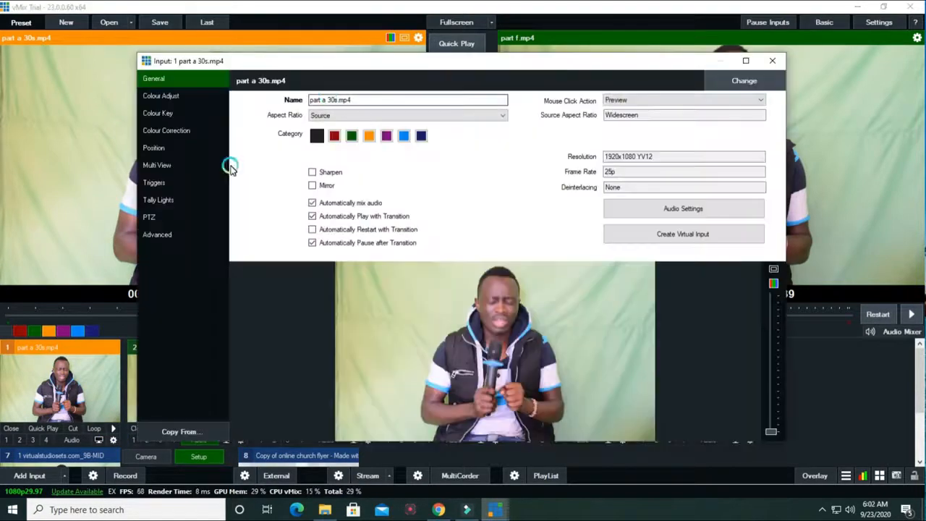
- Colour-key the part a clip's green backdrop and fine-tune the Chroma Key Filter strength
{"action": "left_click", "coordinate": [157, 113]}
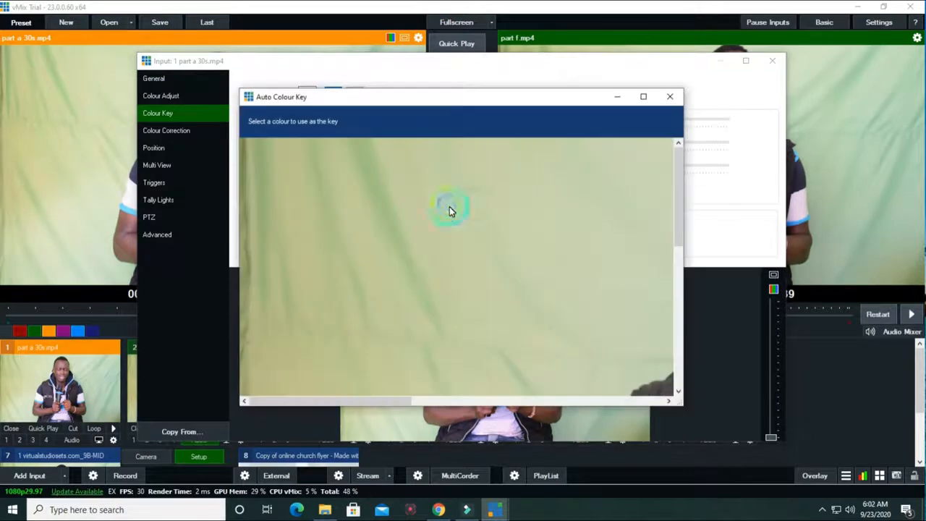
{"action": "left_click", "coordinate": [451, 210]}
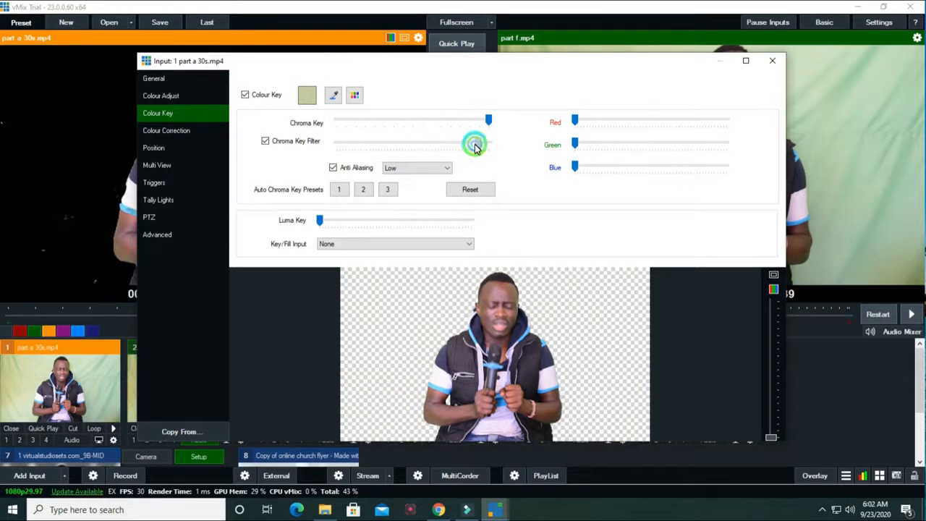
{"action": "left_click_drag", "start_coordinate": [490, 143], "coordinate": [479, 143]}
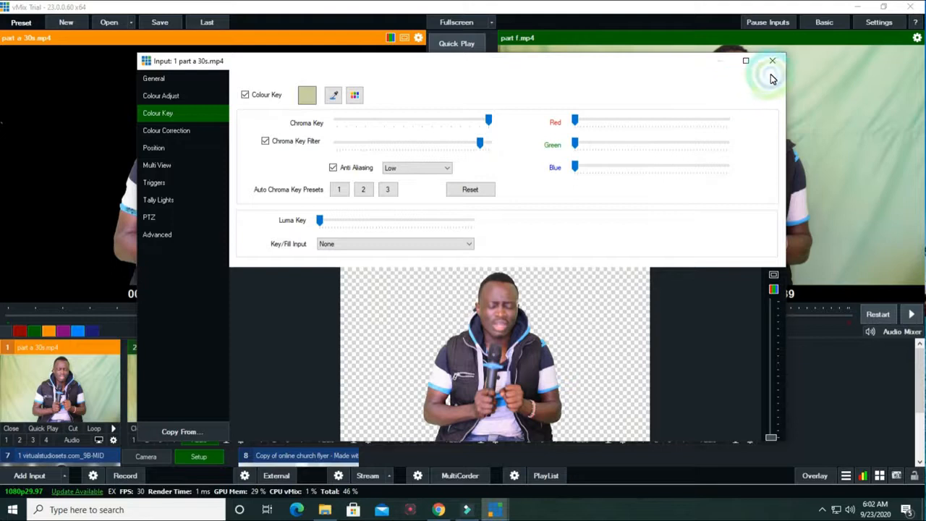
{"action": "left_click", "coordinate": [773, 60]}
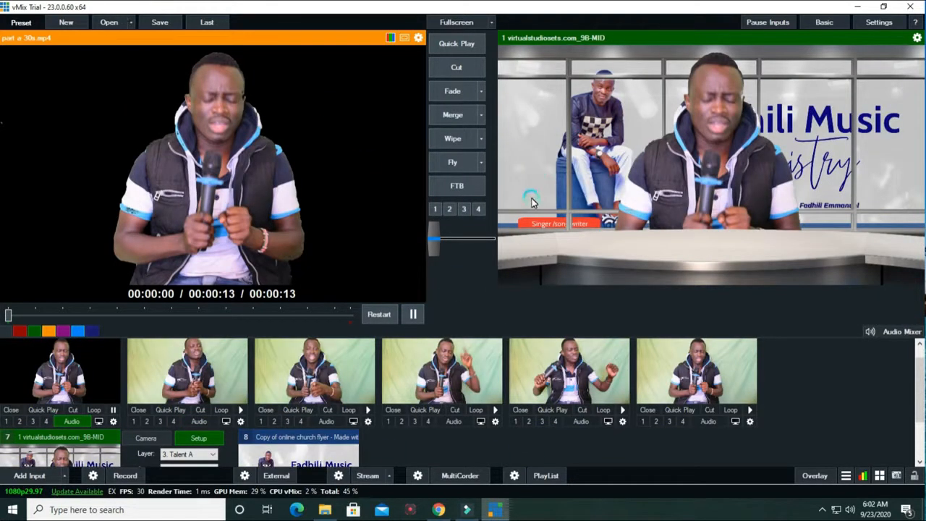
{"action": "mouse_move", "coordinate": [405, 365]}
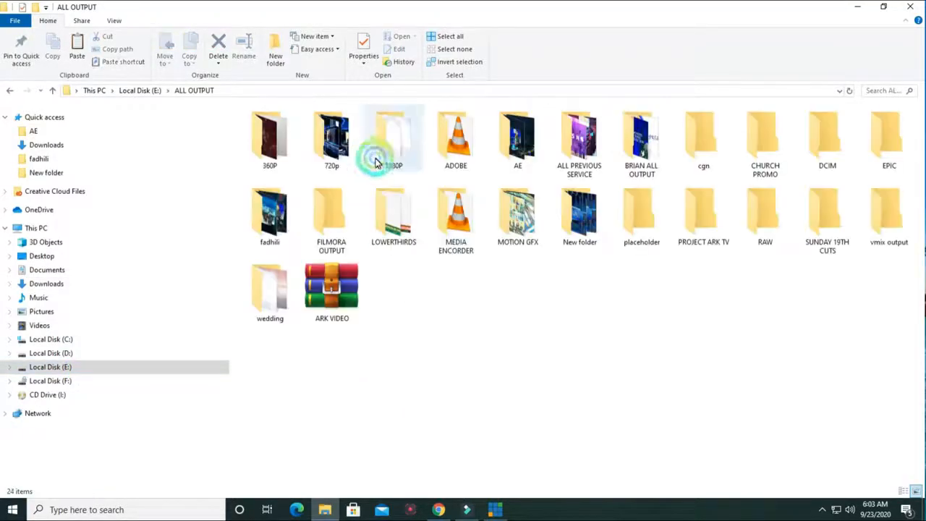
- Play a FADGILI recording with VLC, then open the 10-08-10 AM recording to watch
{"action": "left_click", "coordinate": [889, 214]}
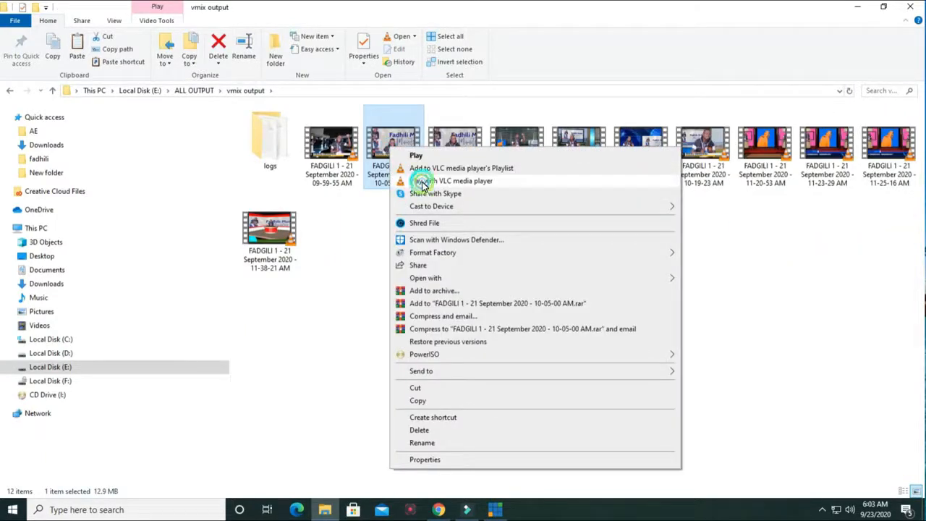
{"action": "left_click", "coordinate": [452, 179]}
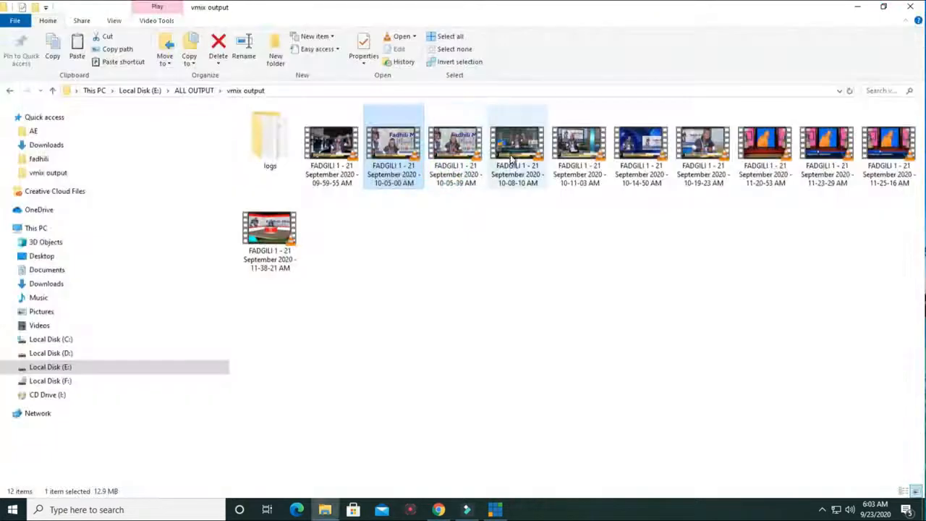
{"action": "left_click", "coordinate": [519, 145]}
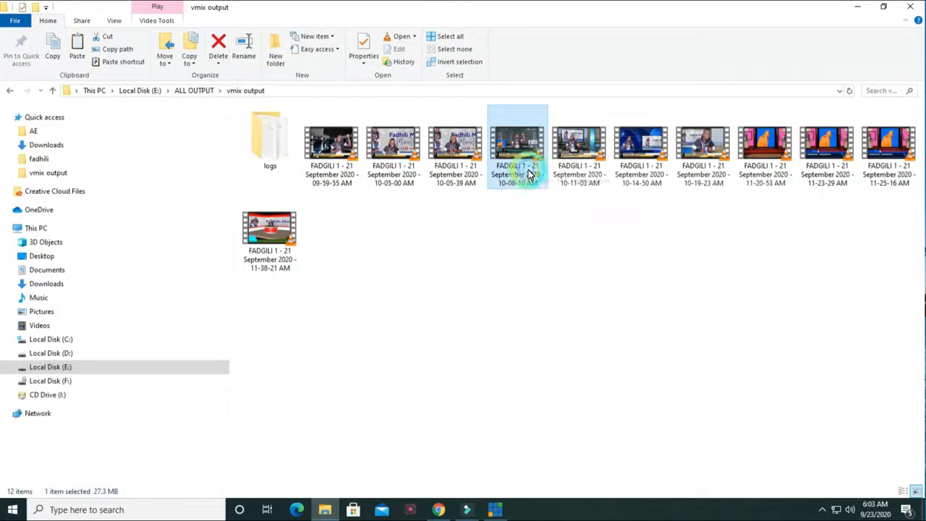
{"action": "double_click", "coordinate": [518, 142]}
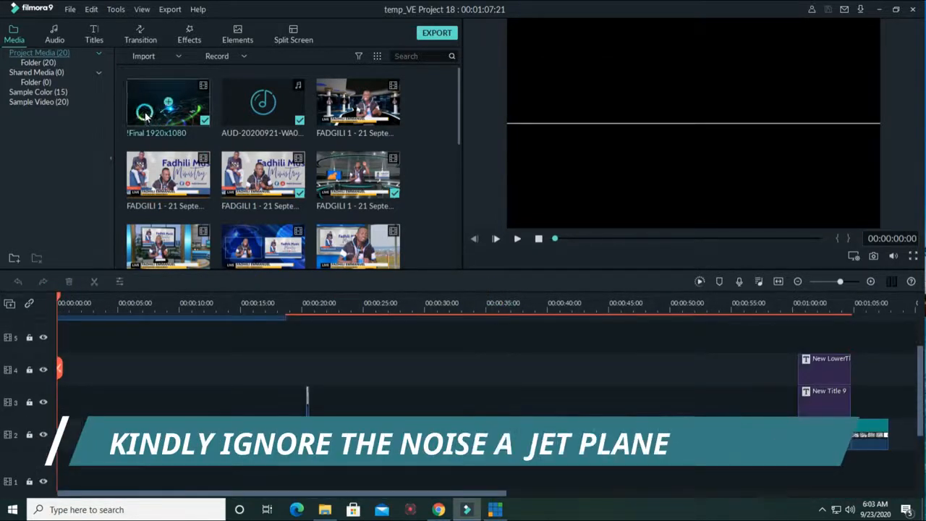
- Preview the project from the start through the FADHILI EMMANUEL MWAMINIFU intro animation
{"action": "left_click", "coordinate": [495, 238]}
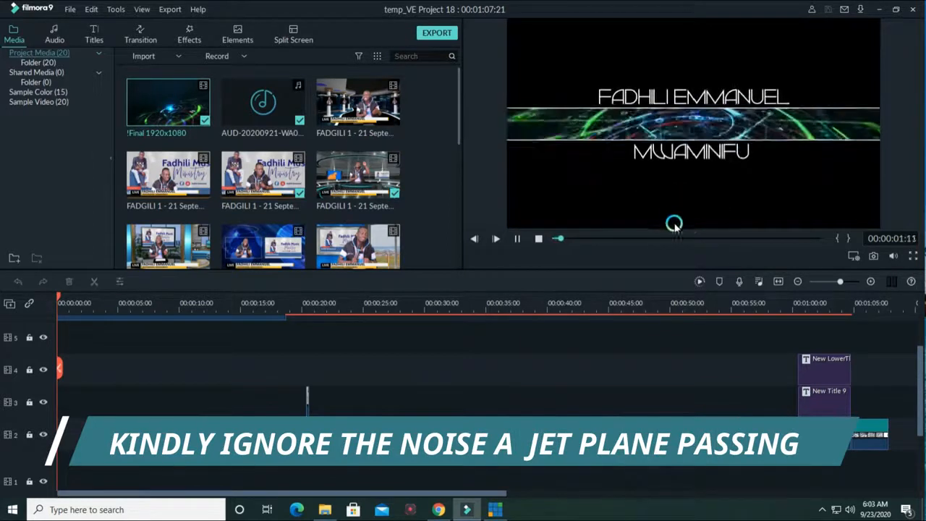
{"action": "left_click", "coordinate": [517, 239]}
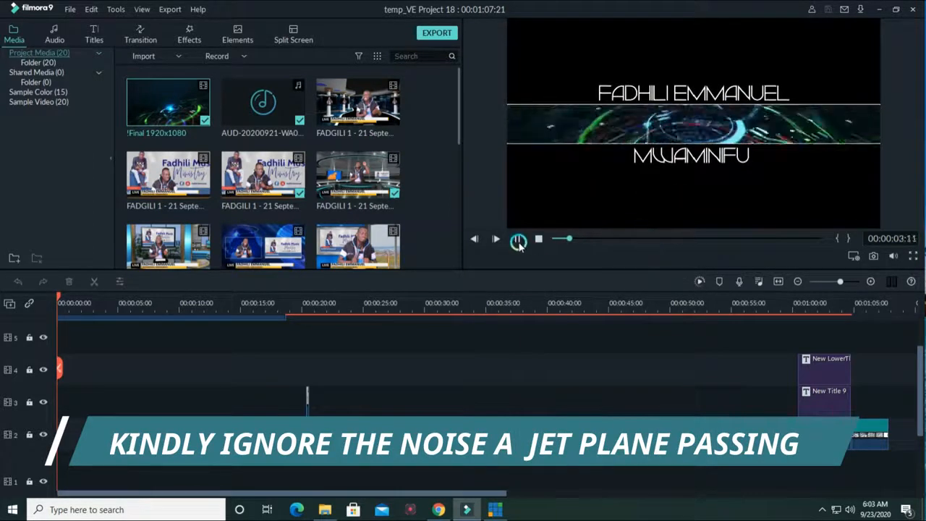
{"action": "left_click", "coordinate": [519, 239]}
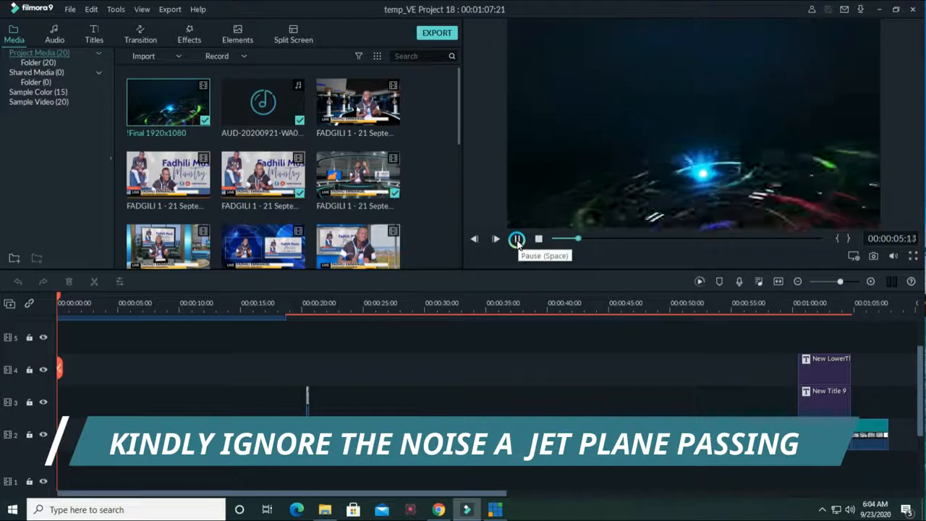
{"action": "left_click", "coordinate": [518, 239]}
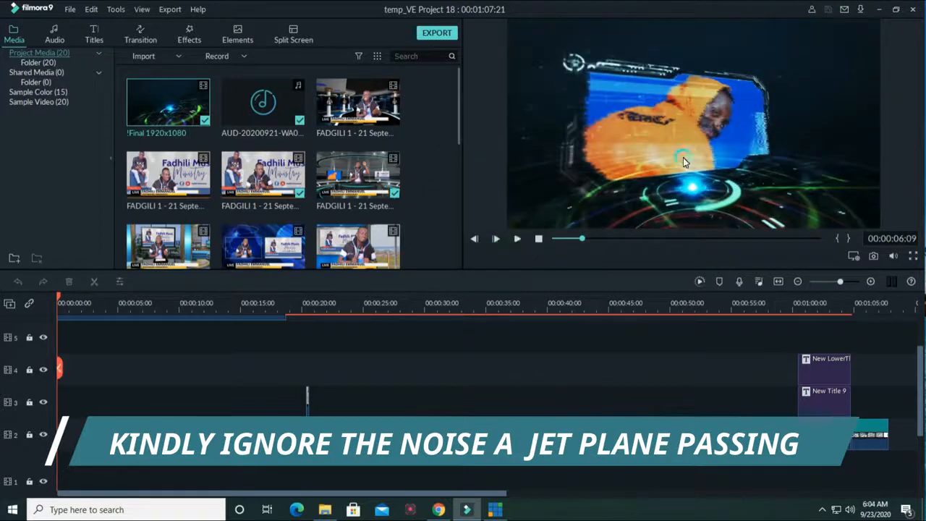